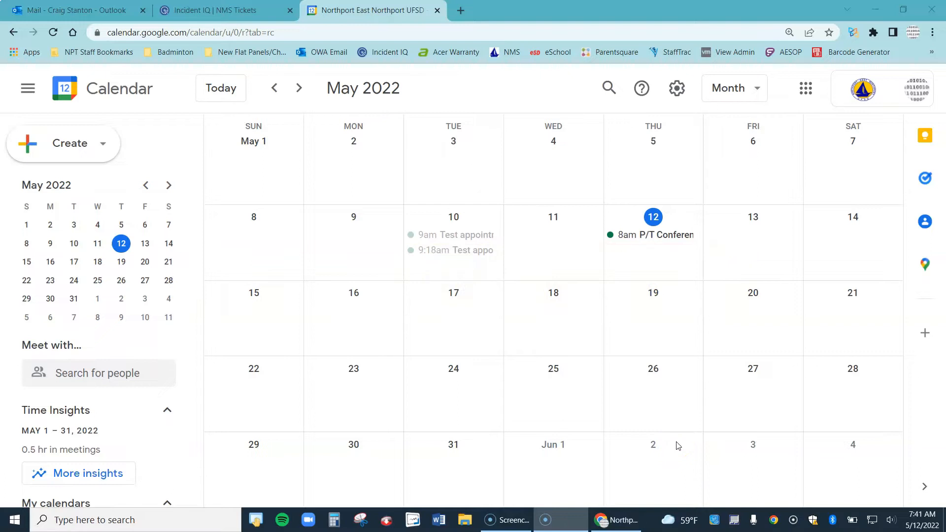
Step: Open the May 12 P/T Conferences event and show its additional options
click(653, 234)
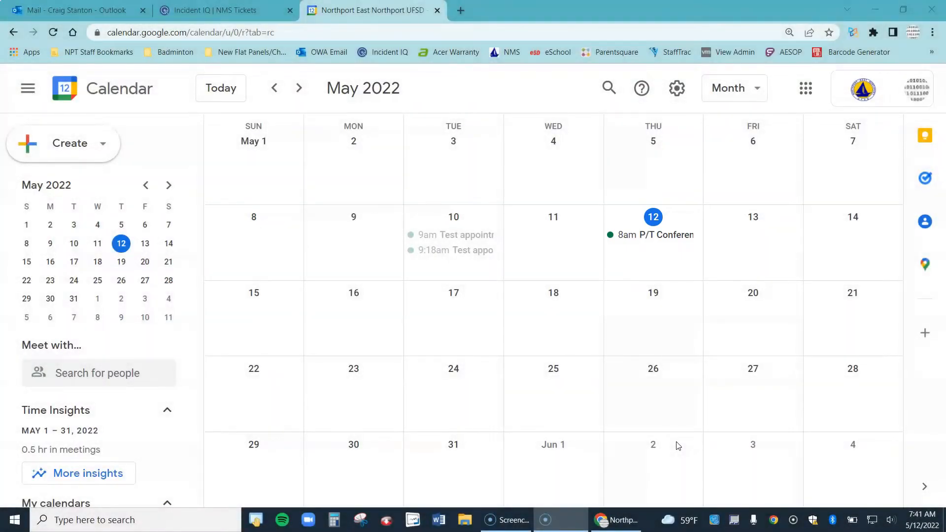
mouse_move(653, 255)
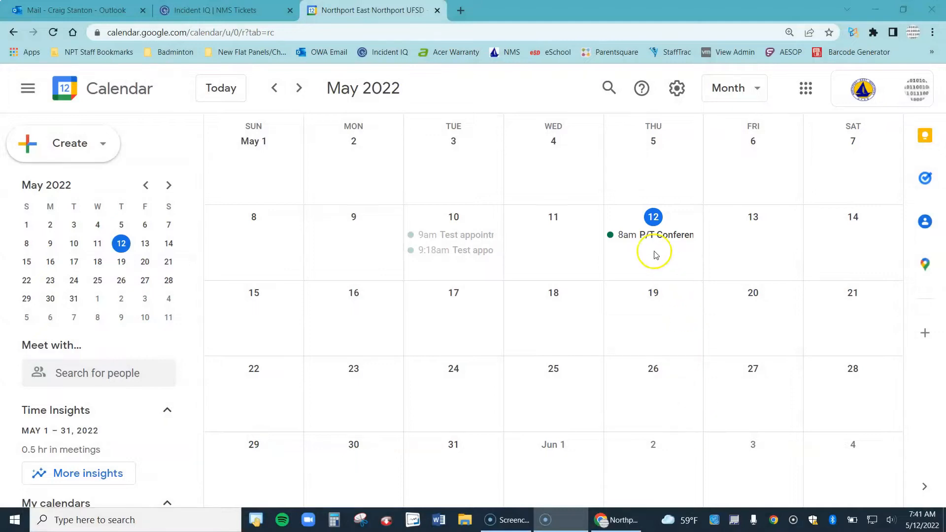
click(653, 235)
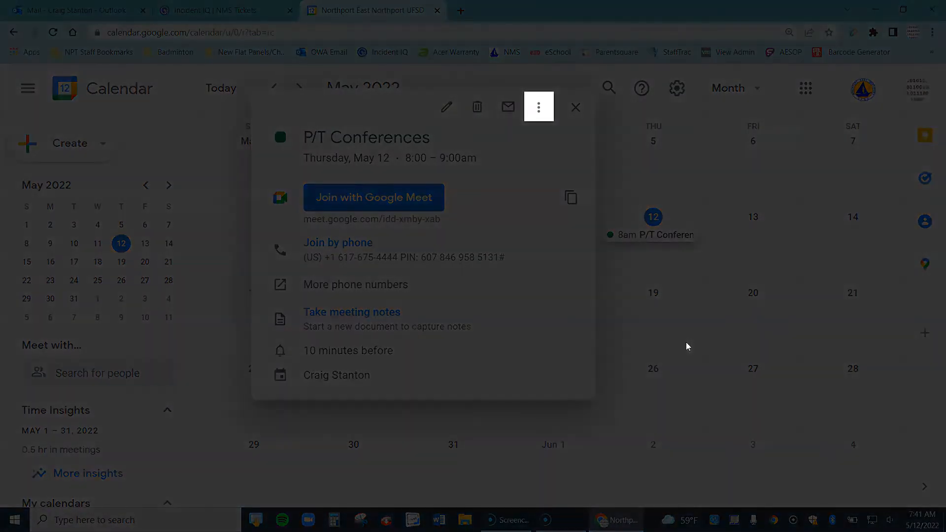
mouse_move(657, 275)
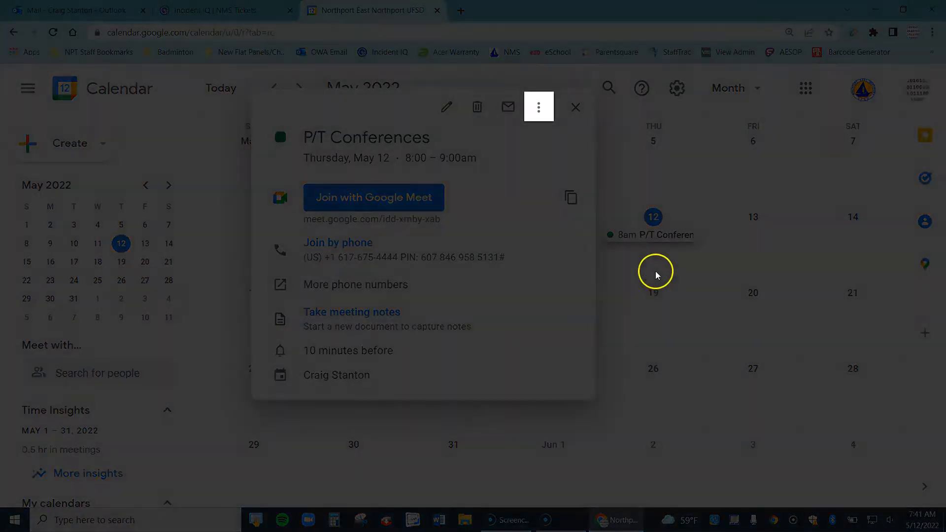
click(538, 107)
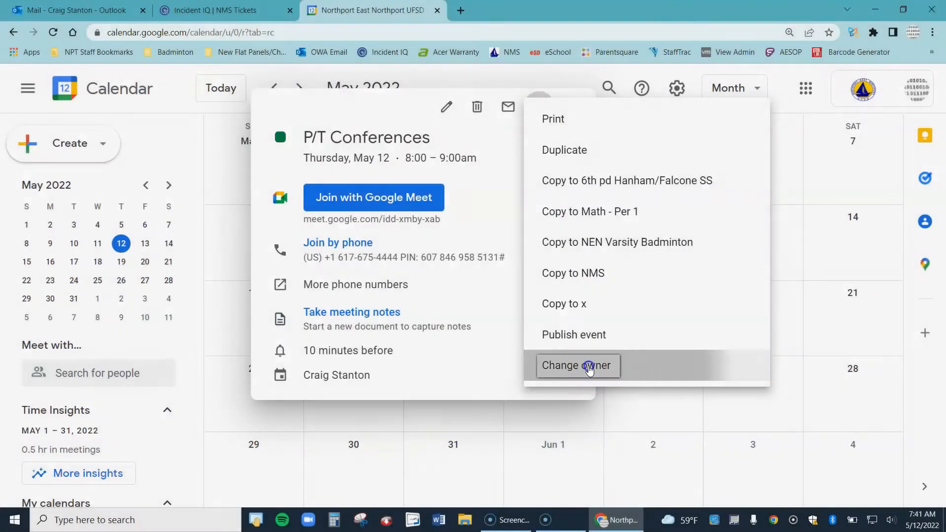
Step: Transfer the P/T Conferences event to new owner 'Brend' via Change owner
click(576, 366)
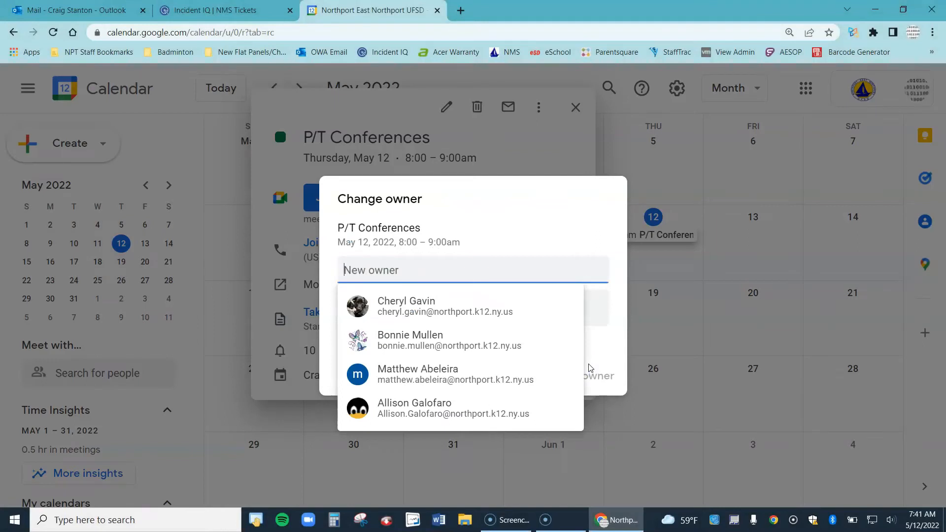
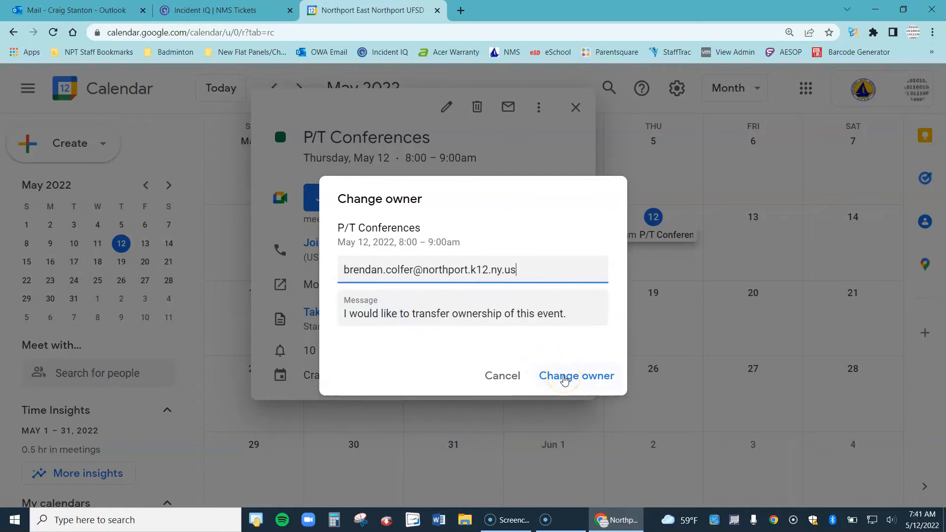
mouse_move(421, 353)
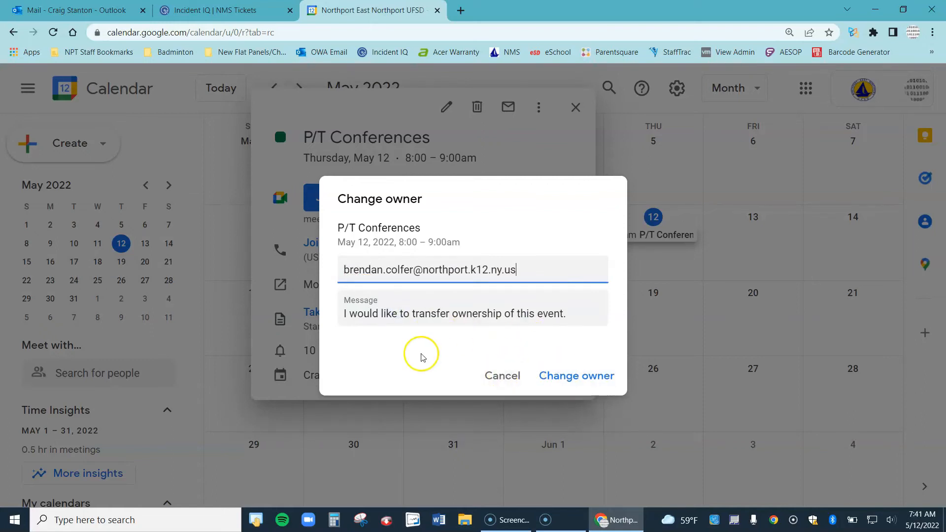
mouse_move(395, 369)
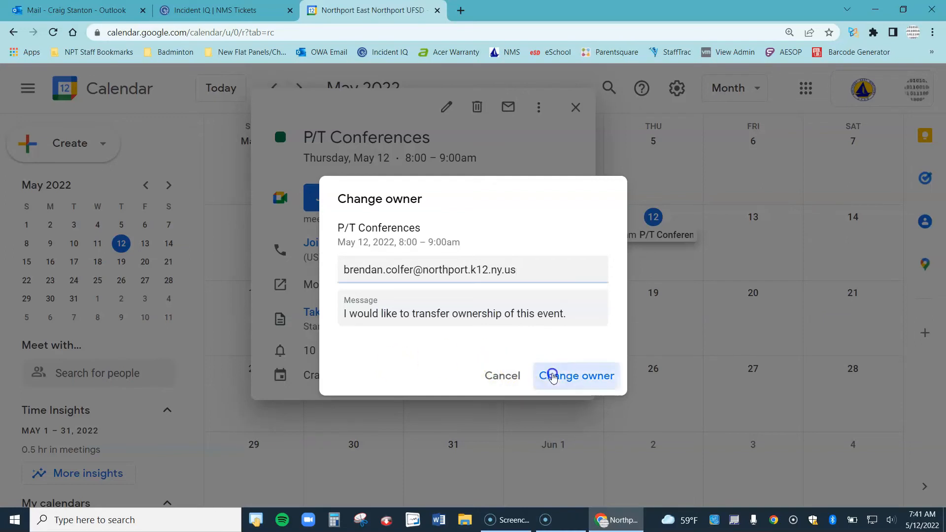
click(575, 375)
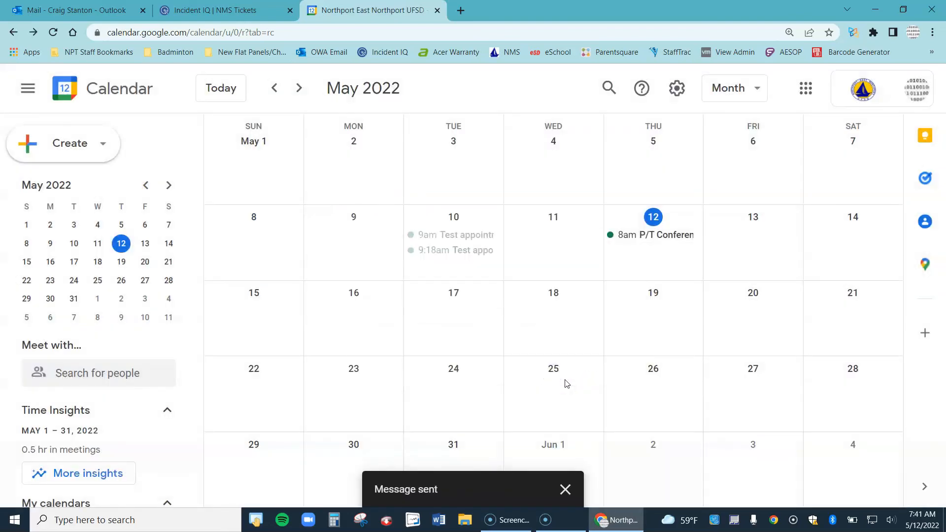